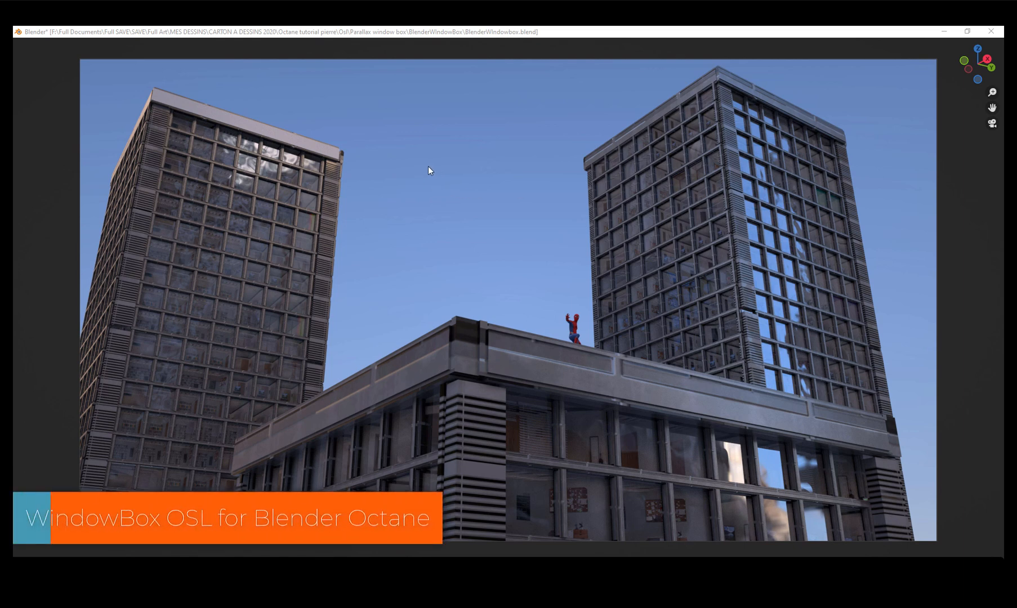
mouse_move(423, 167)
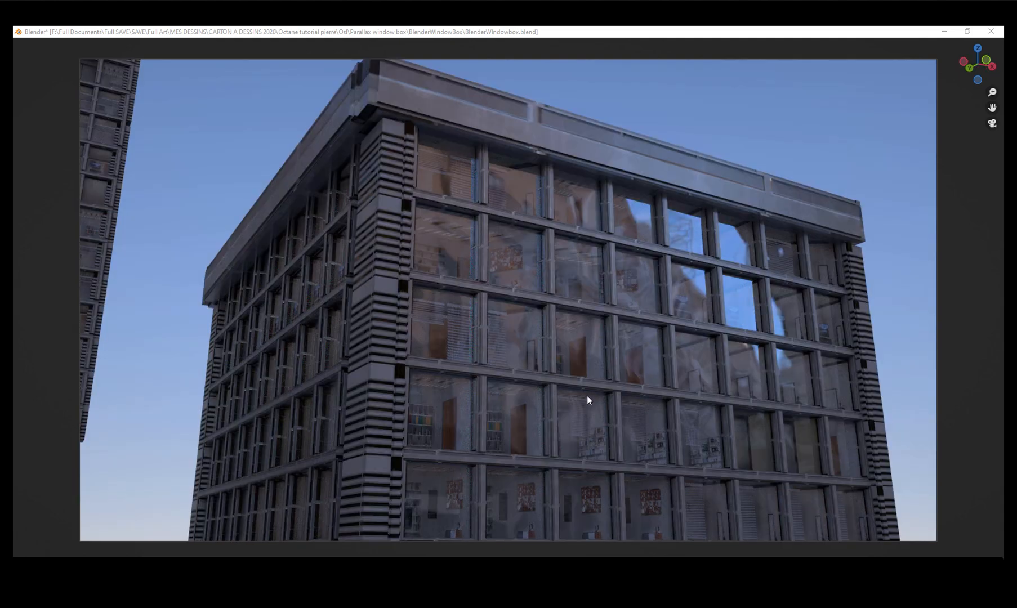
mouse_move(452, 266)
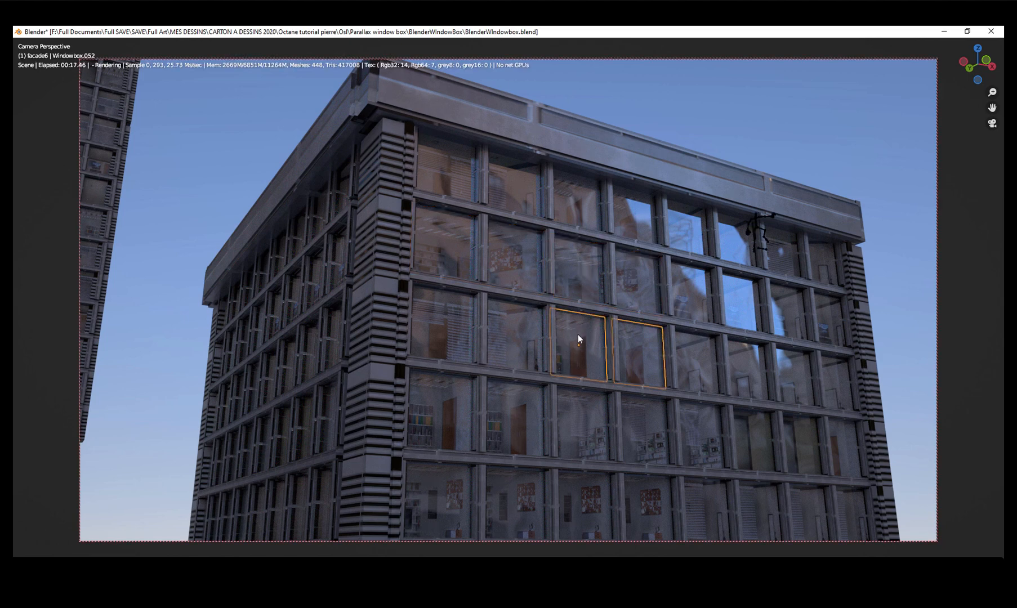
Step: Add a flat plane mesh to the scene
click(580, 425)
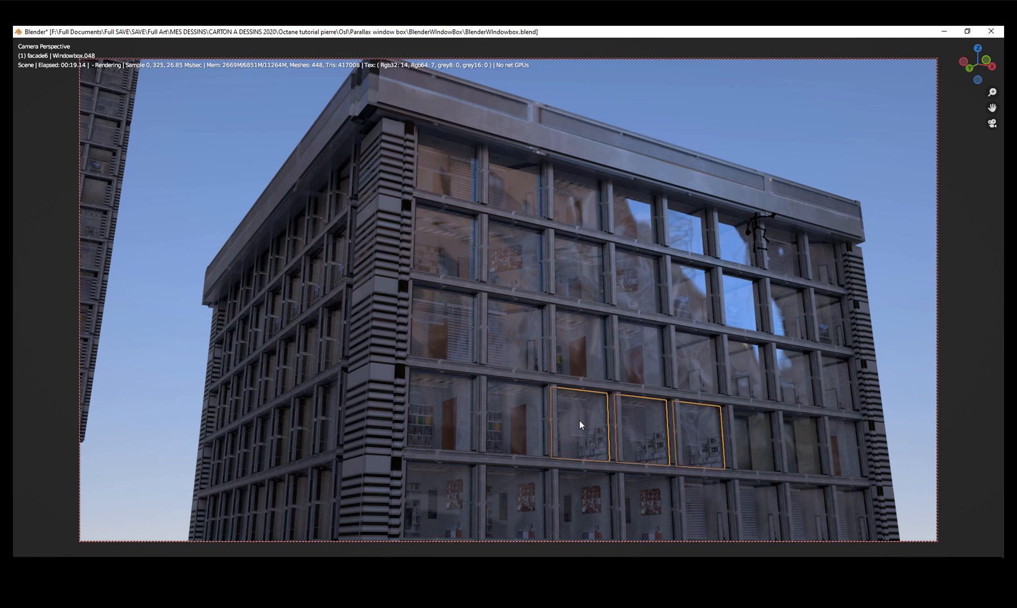
mouse_move(572, 402)
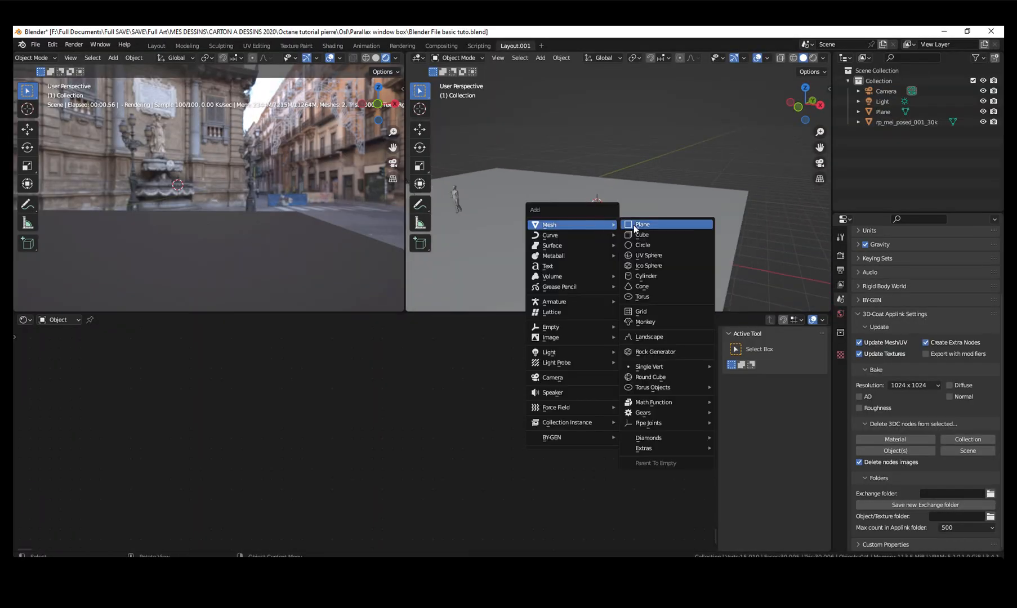
click(641, 224)
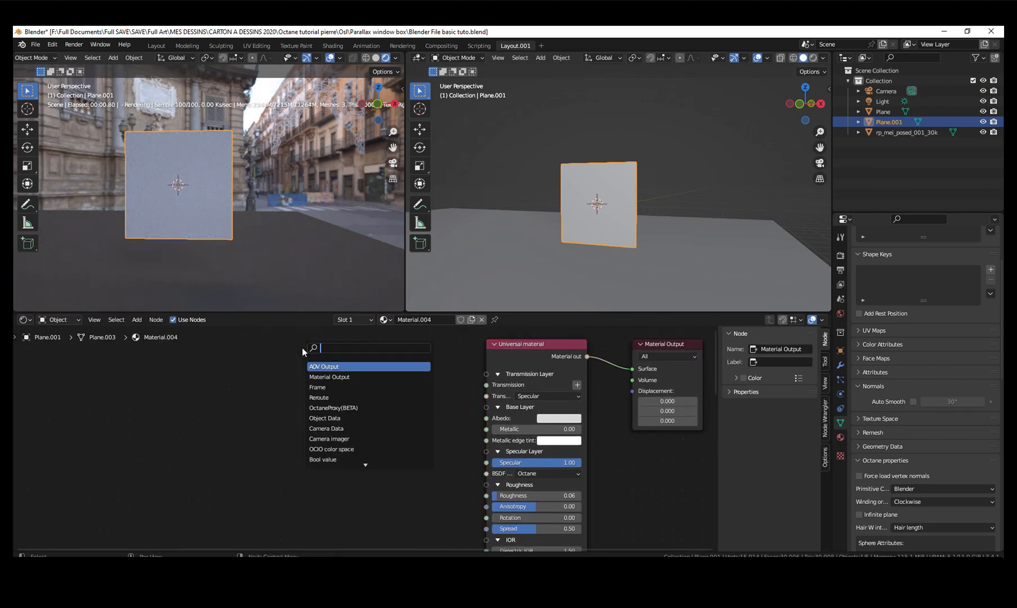
Step: Add an OSL texture node using the external Parallax room OSL script.txt file
text(osl)
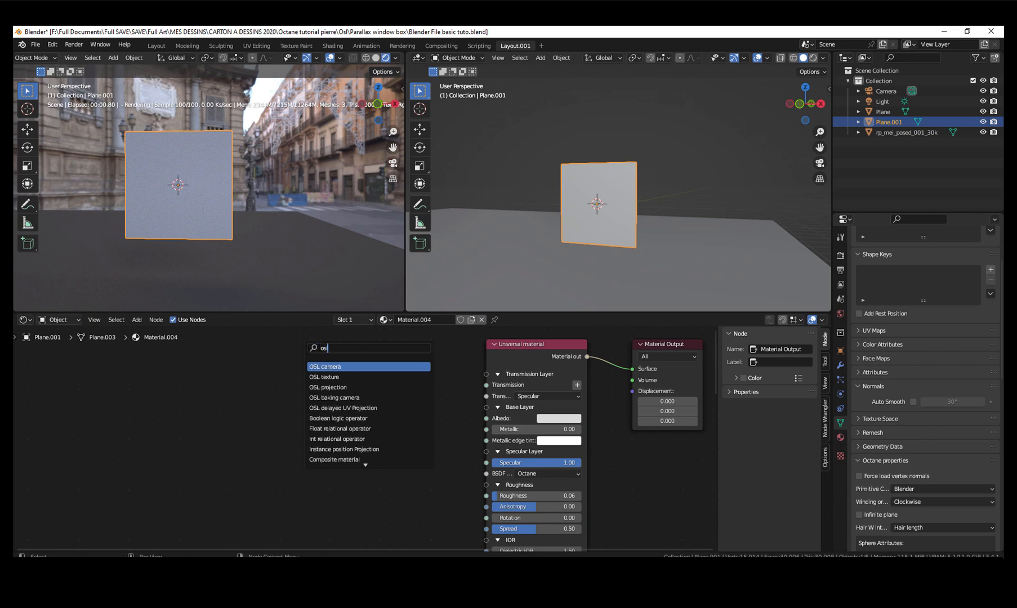
click(323, 376)
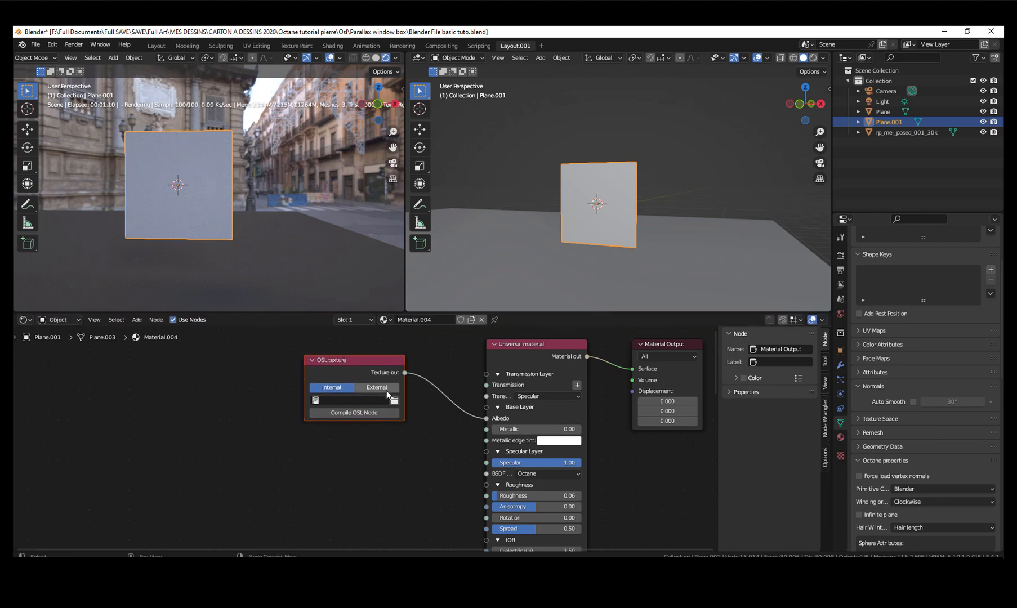
click(376, 387)
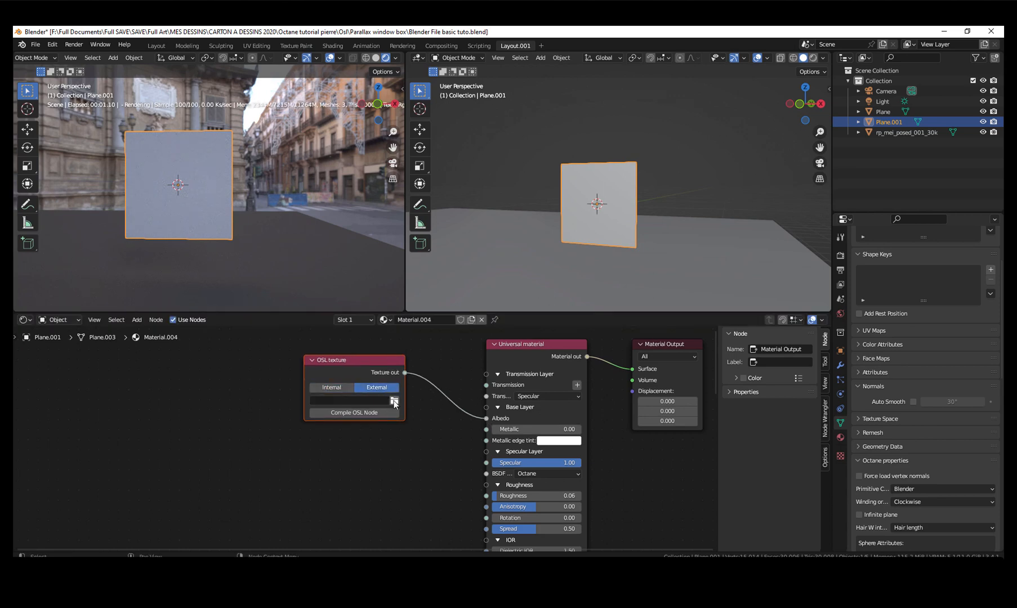
mouse_move(393, 400)
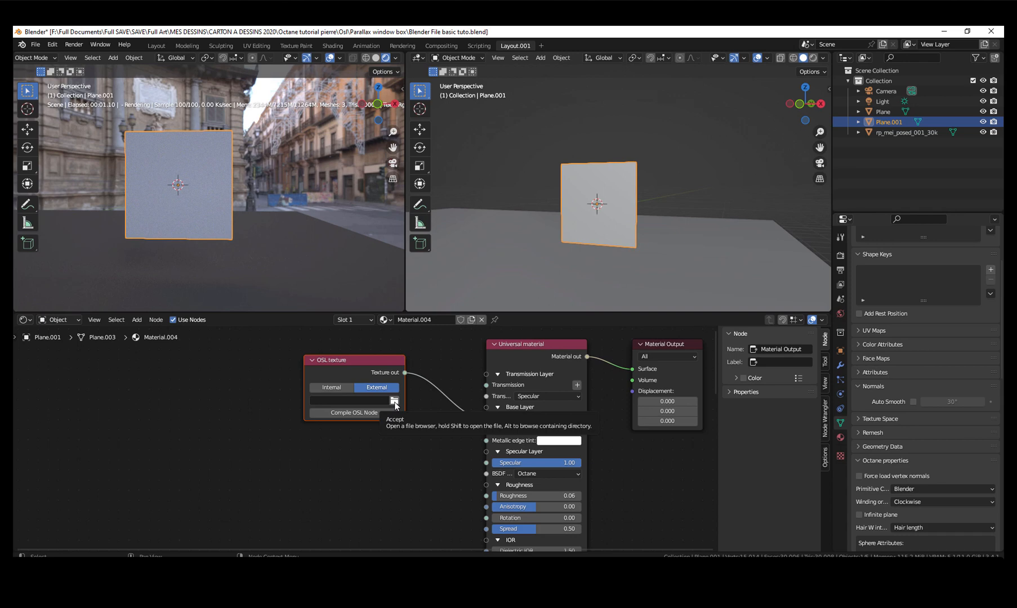
click(393, 400)
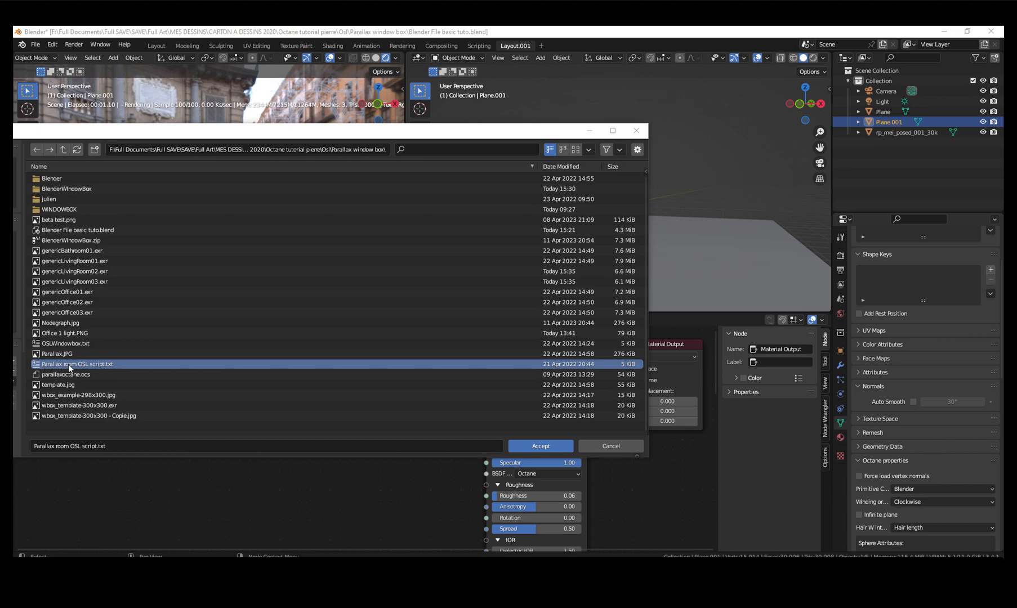
click(540, 446)
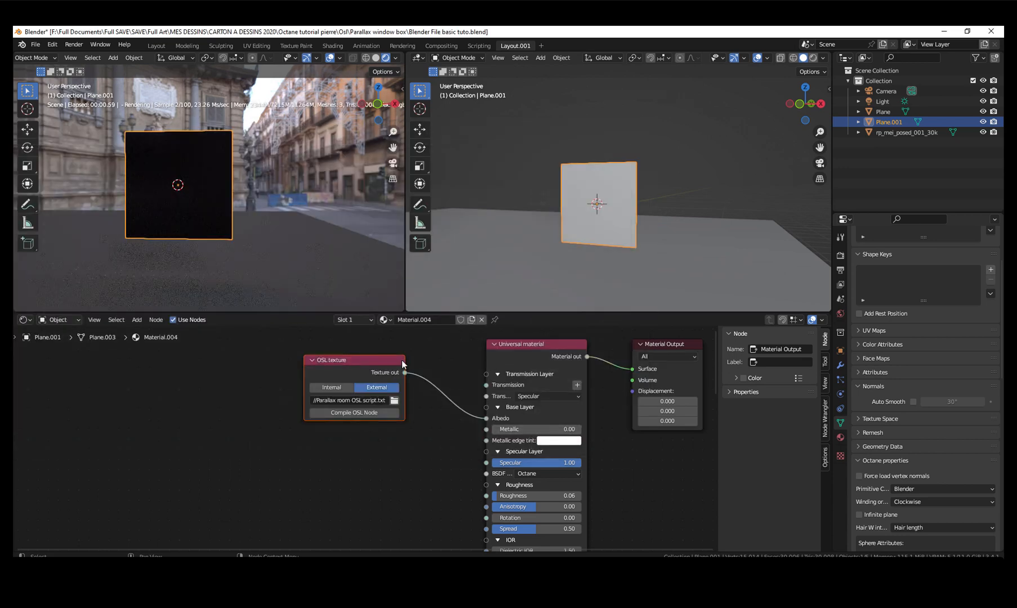
click(354, 413)
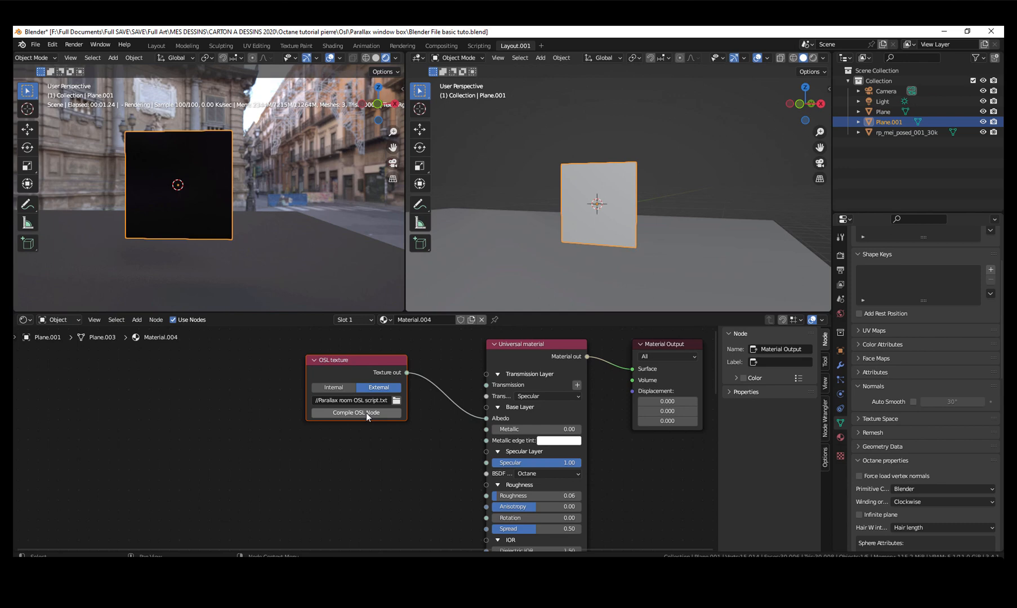
Step: Compile the OSL node and load genericBathroom01.exr as its input texture
click(355, 412)
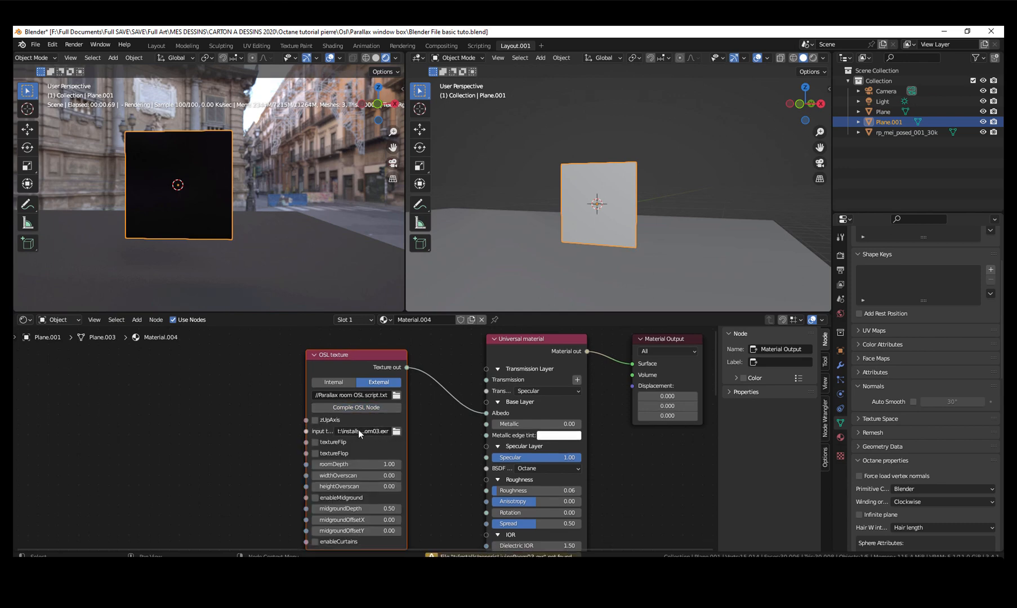
mouse_move(362, 432)
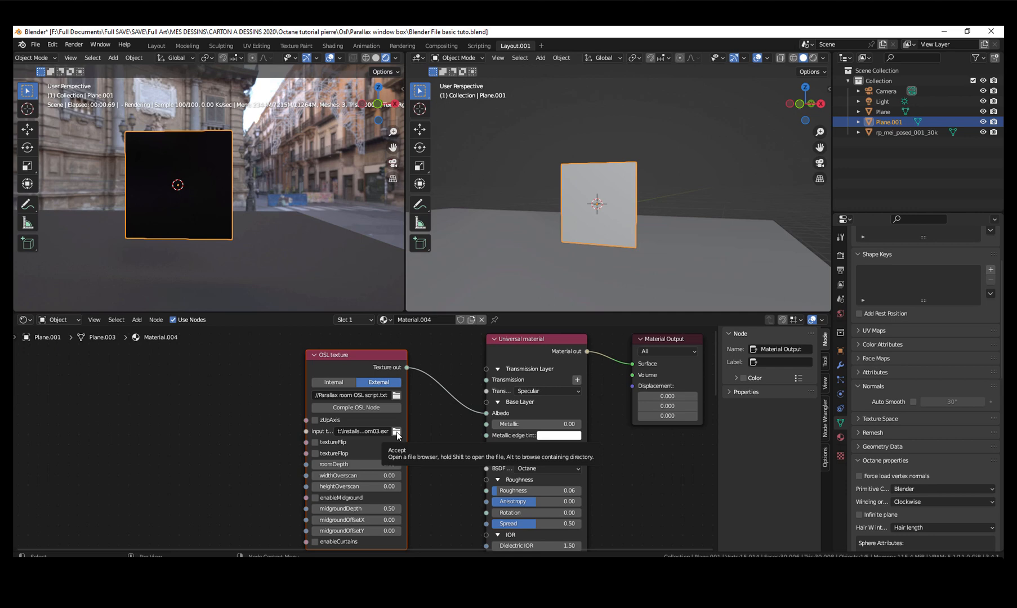
click(396, 431)
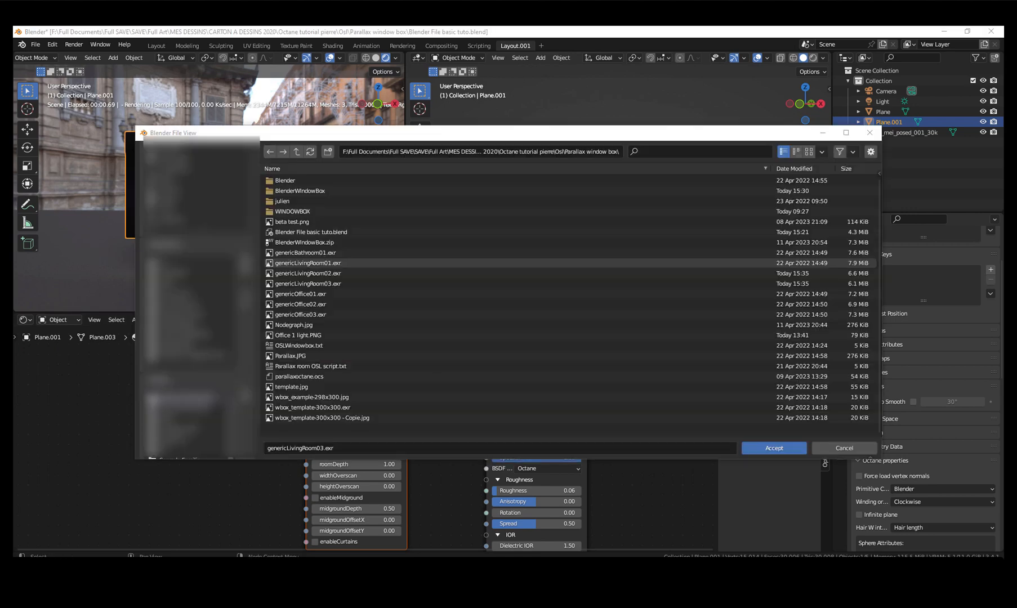
click(305, 252)
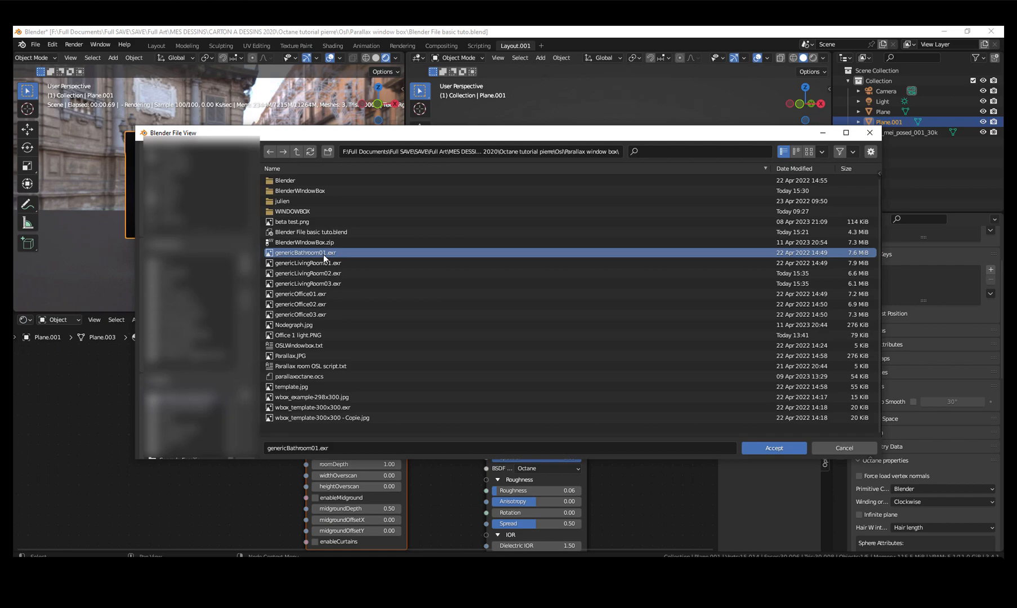
click(773, 447)
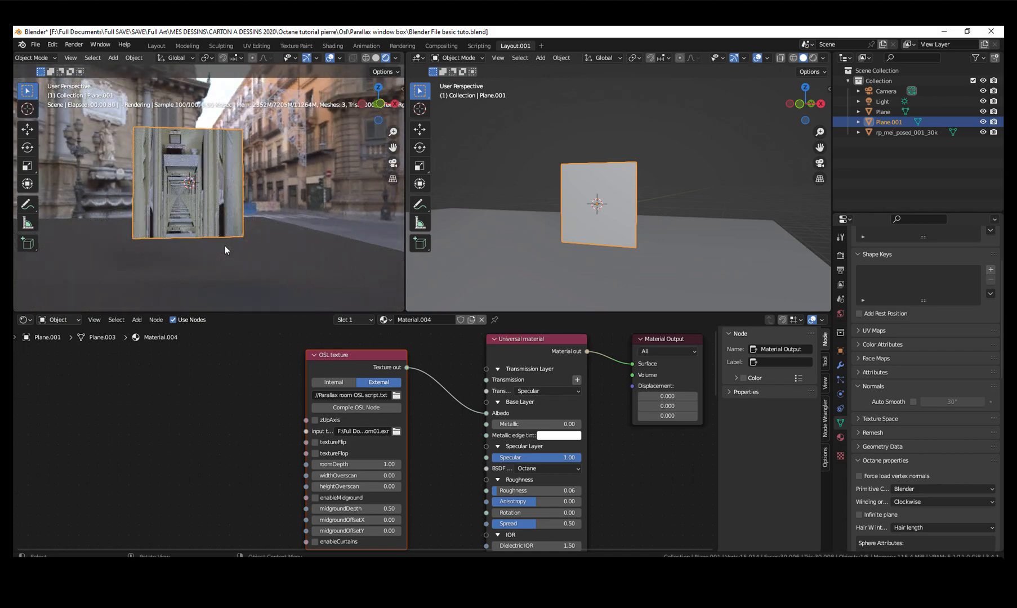
mouse_move(256, 270)
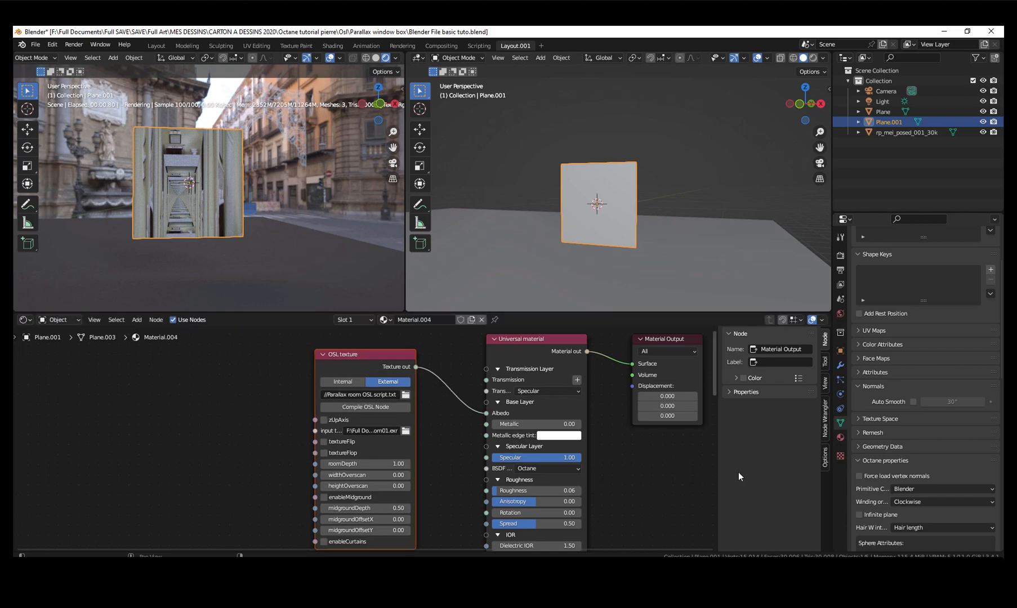
Step: Enable zUpAxis on the OSL node and adjust the plane's Octane properties
click(323, 419)
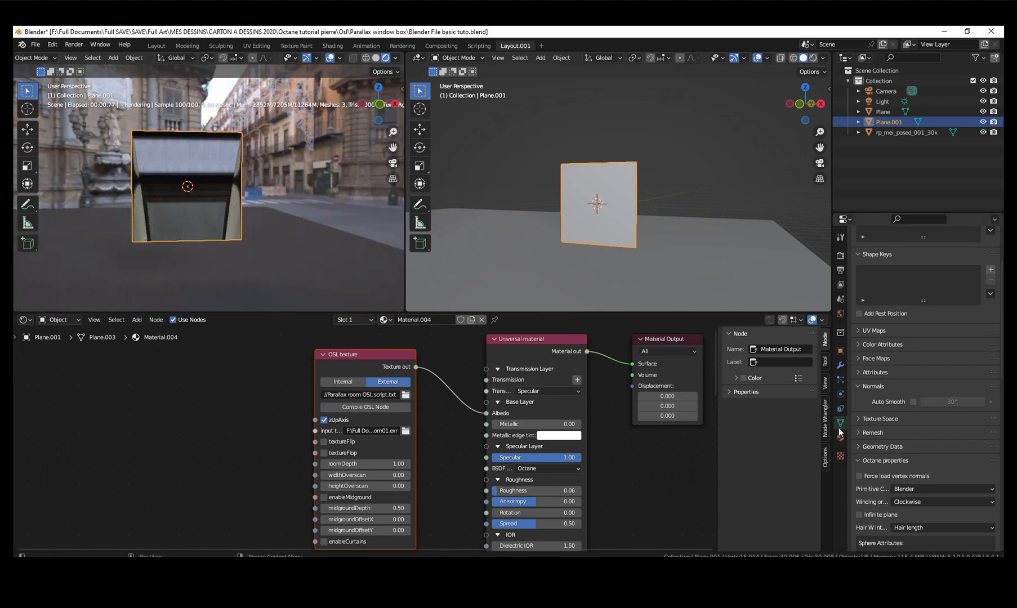
mouse_move(841, 424)
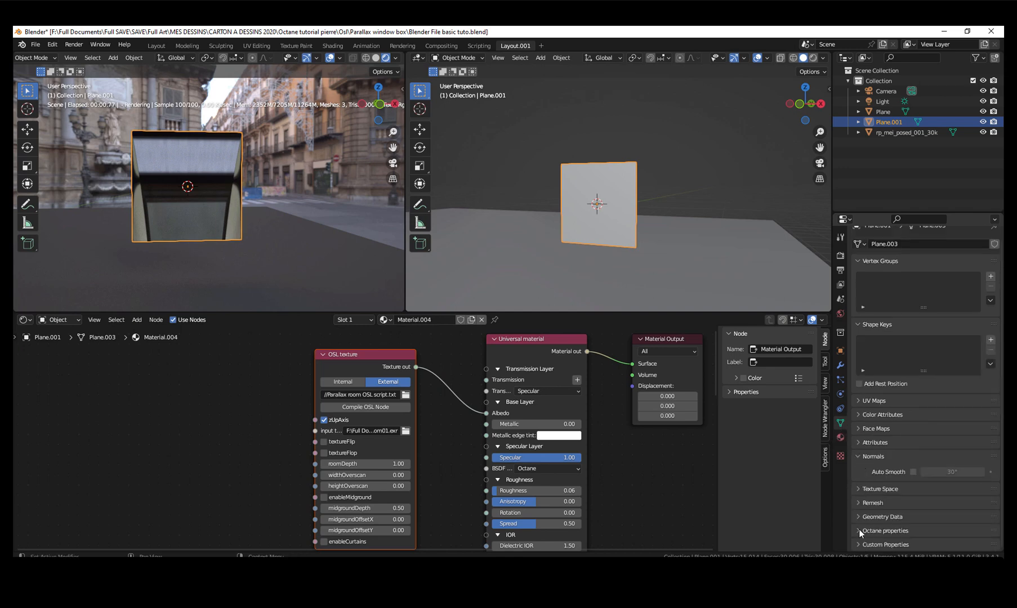
click(859, 531)
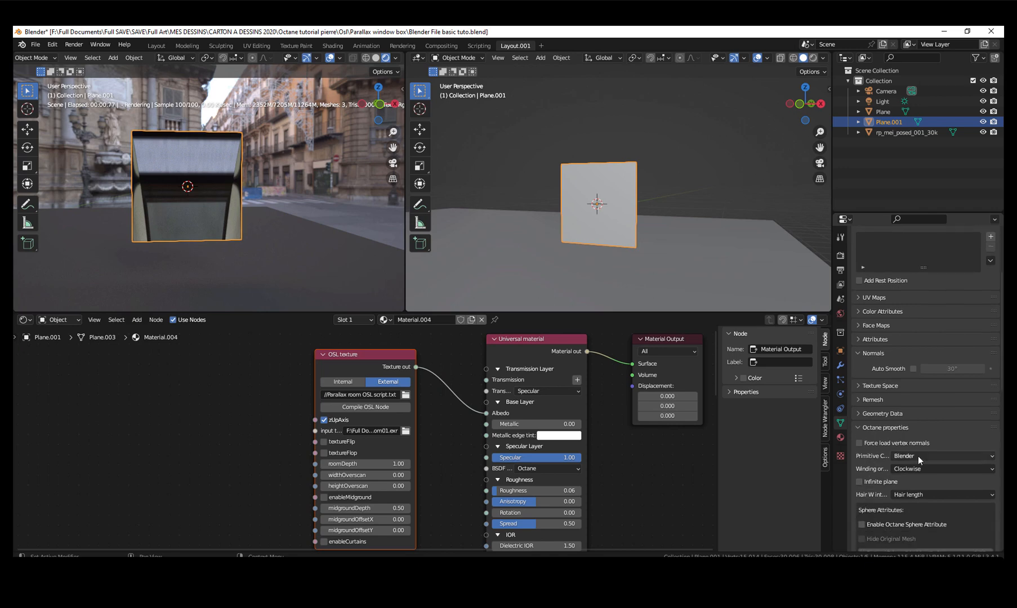
mouse_move(883, 460)
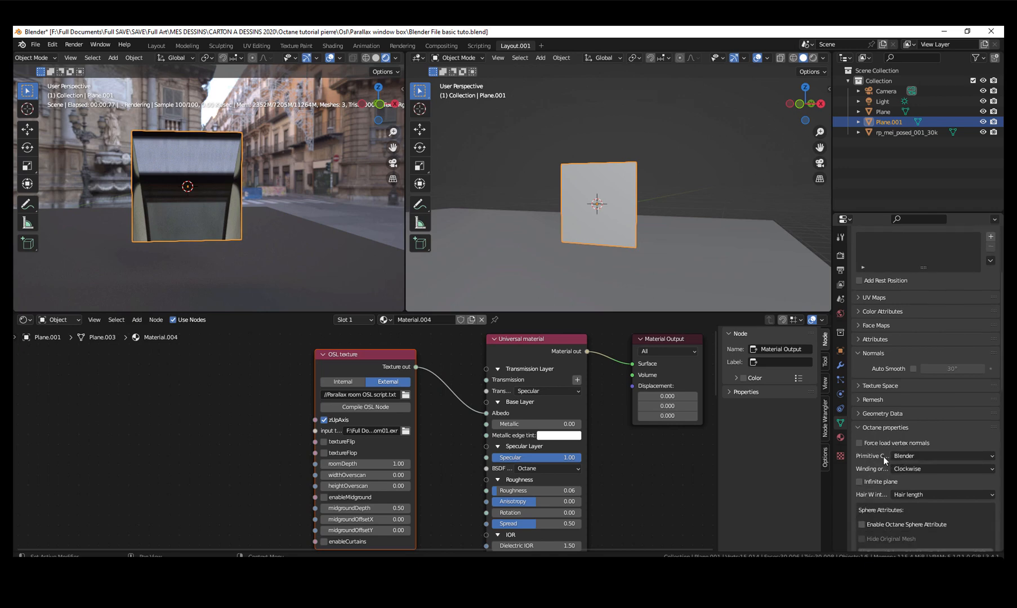
click(941, 456)
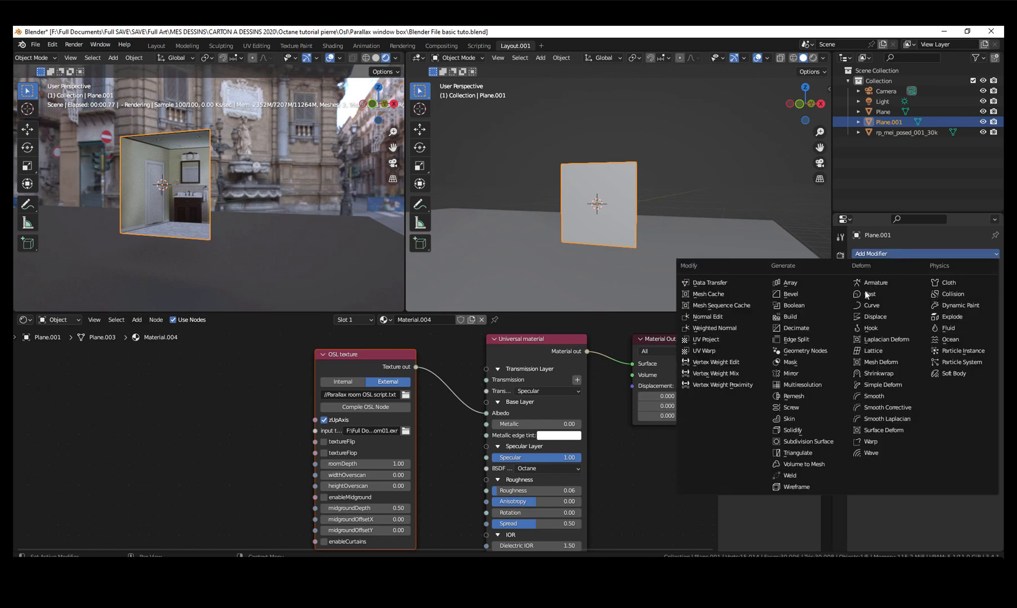
Step: Add an Array modifier for three rooms and enable the midground layer
click(790, 282)
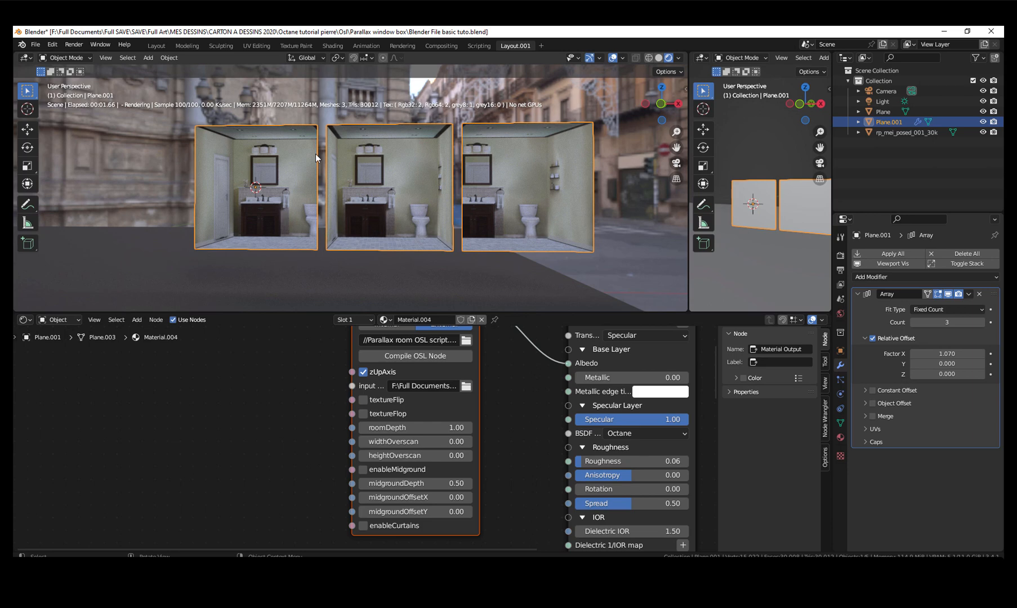
mouse_move(289, 375)
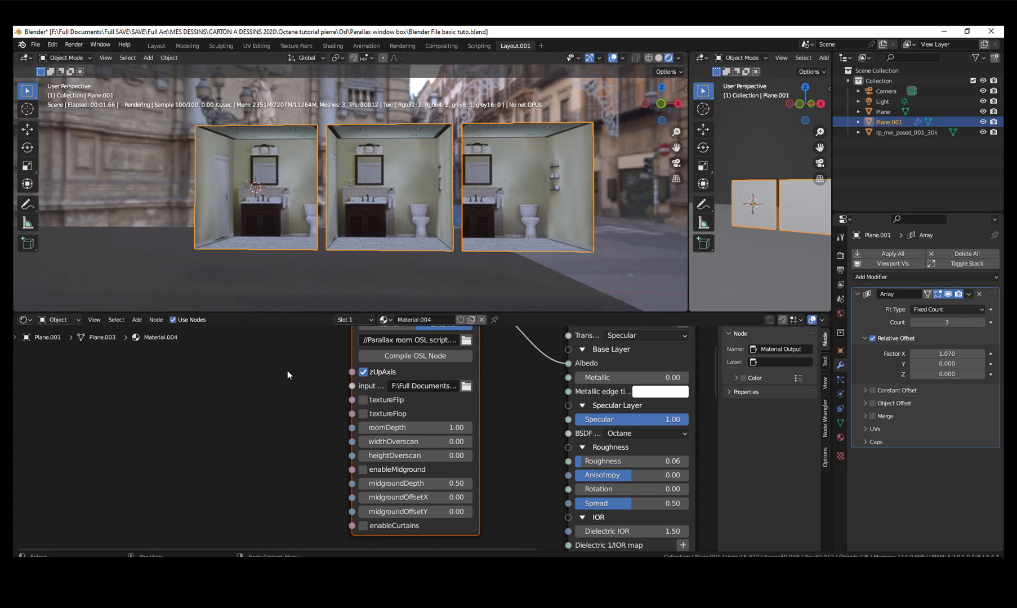
click(362, 468)
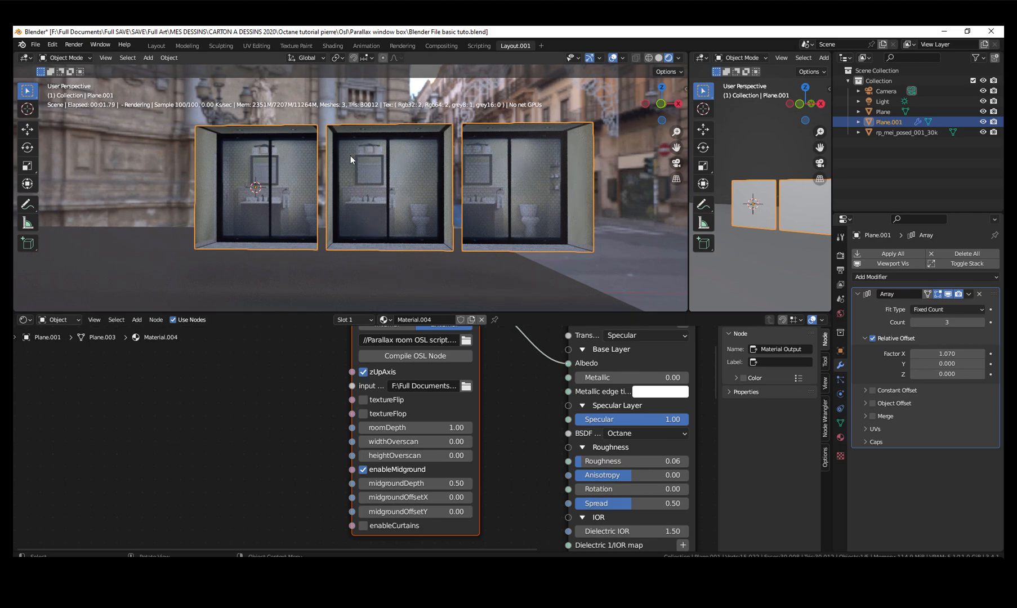
mouse_move(381, 233)
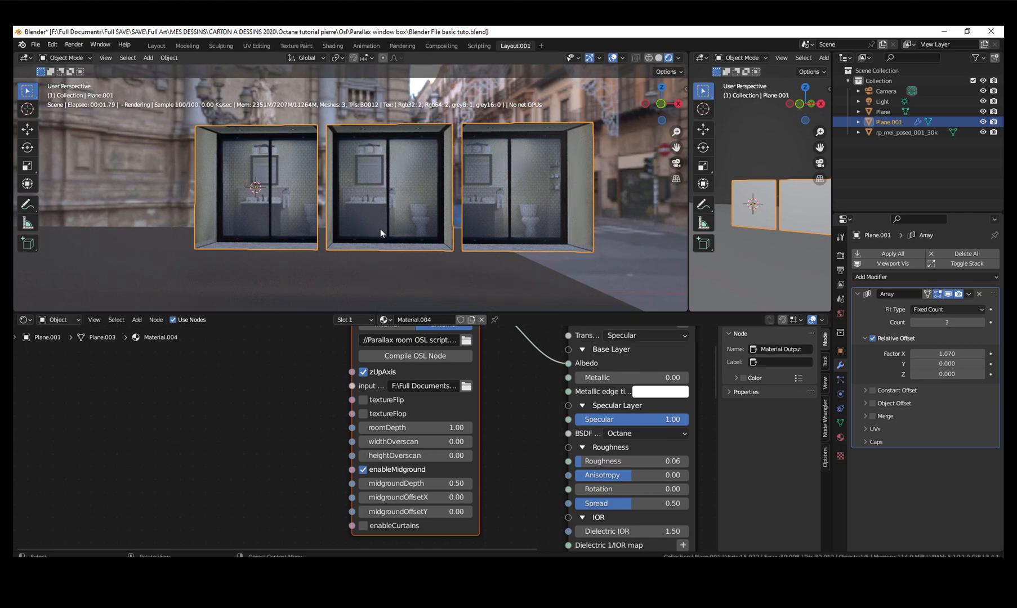
Step: Turn midground and curtains off again and set midgroundDepth to 0.05
click(362, 470)
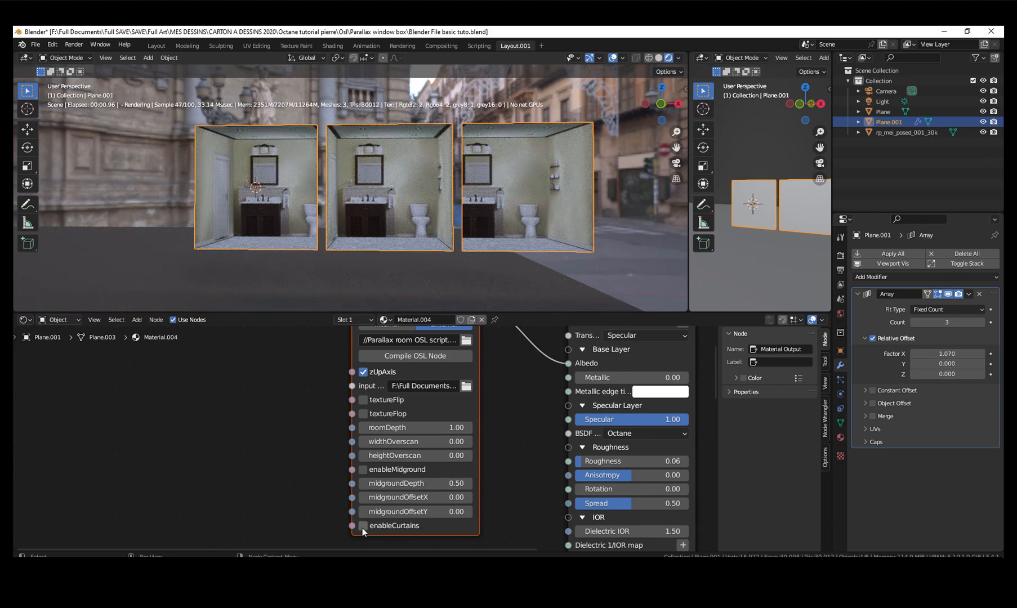
click(362, 526)
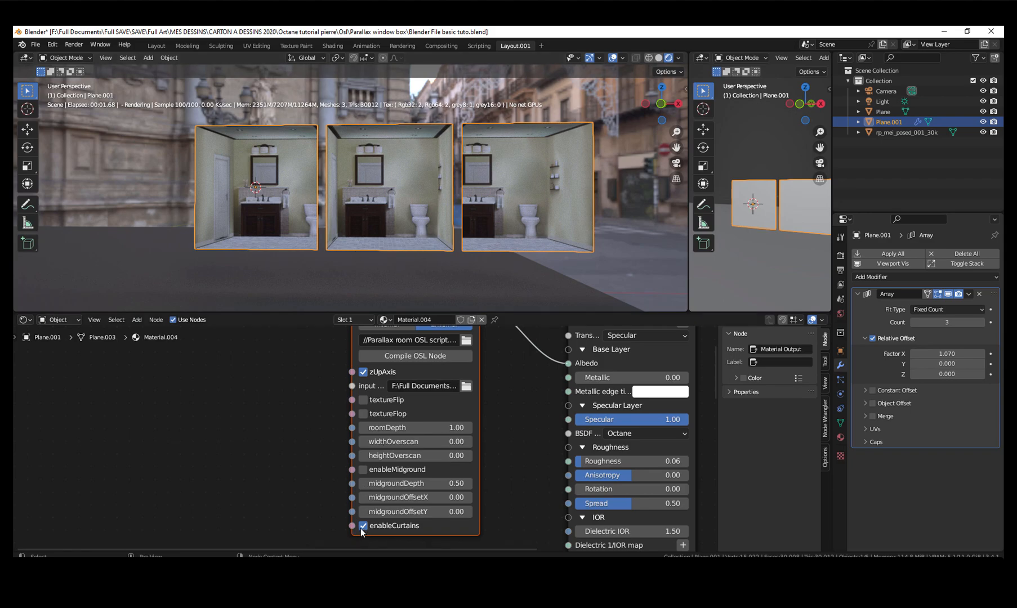
click(363, 526)
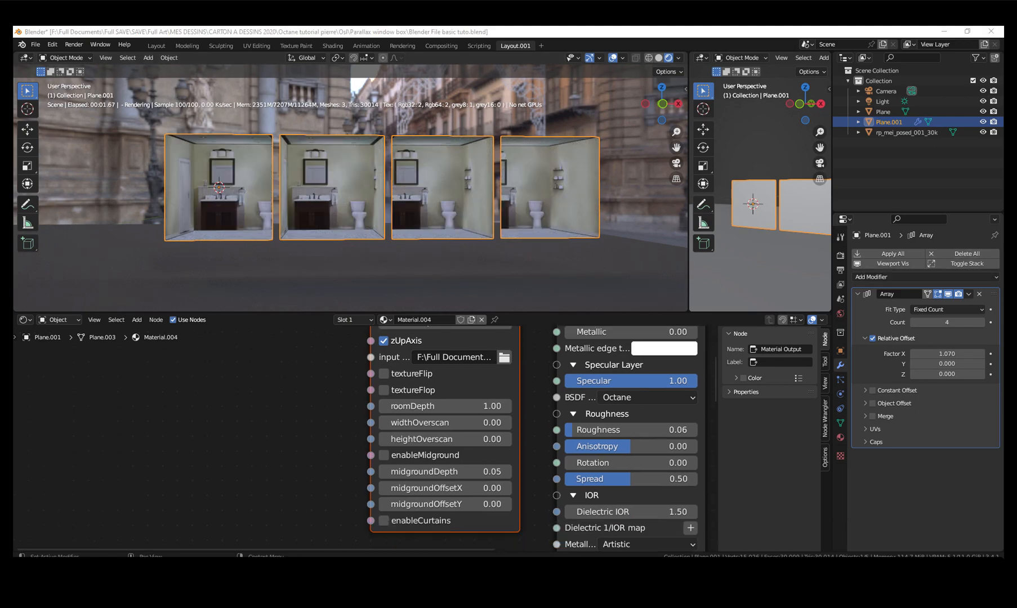
click(384, 454)
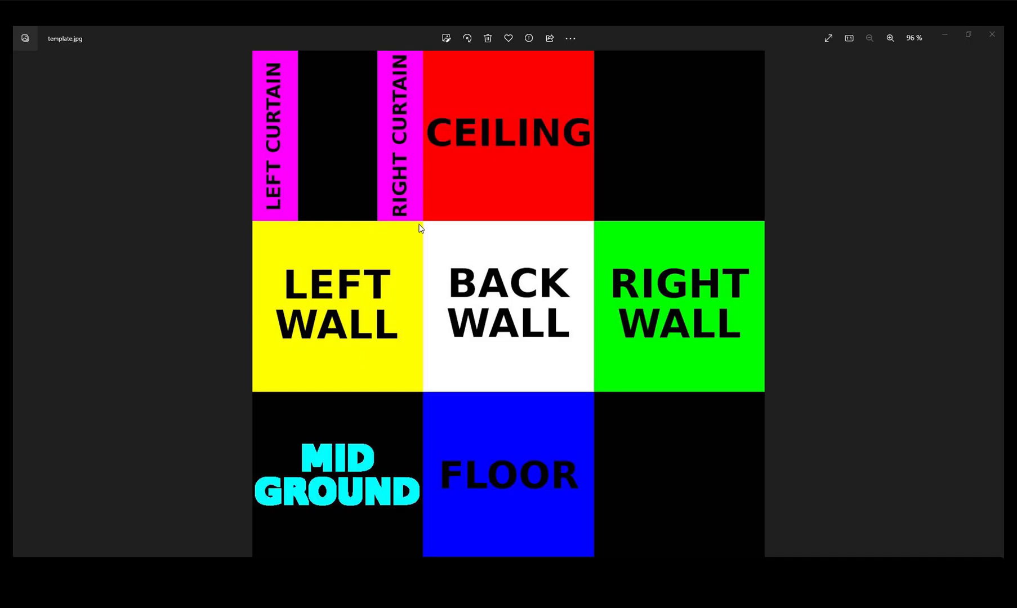
mouse_move(547, 303)
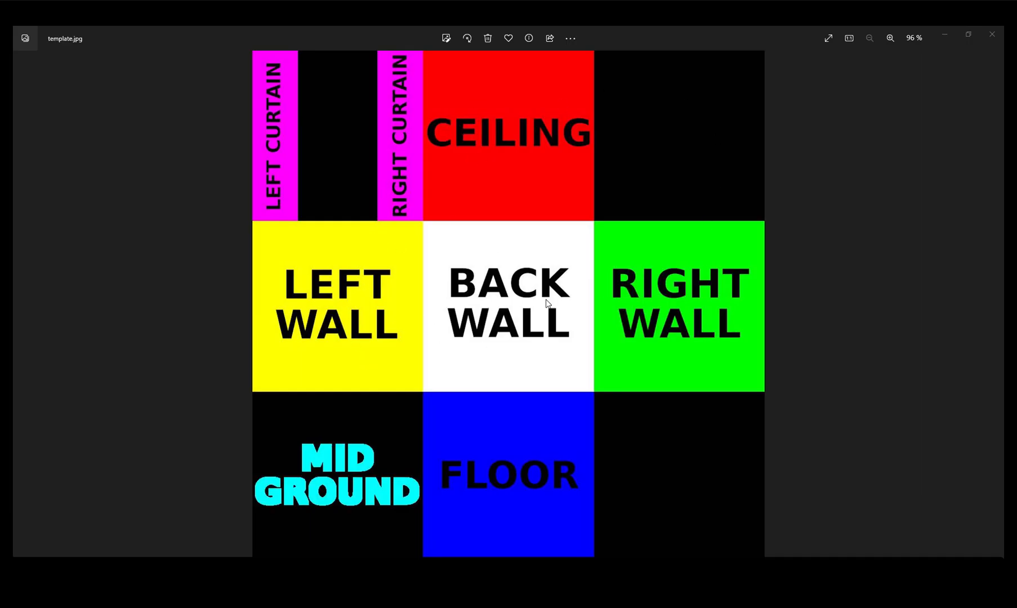
mouse_move(572, 300)
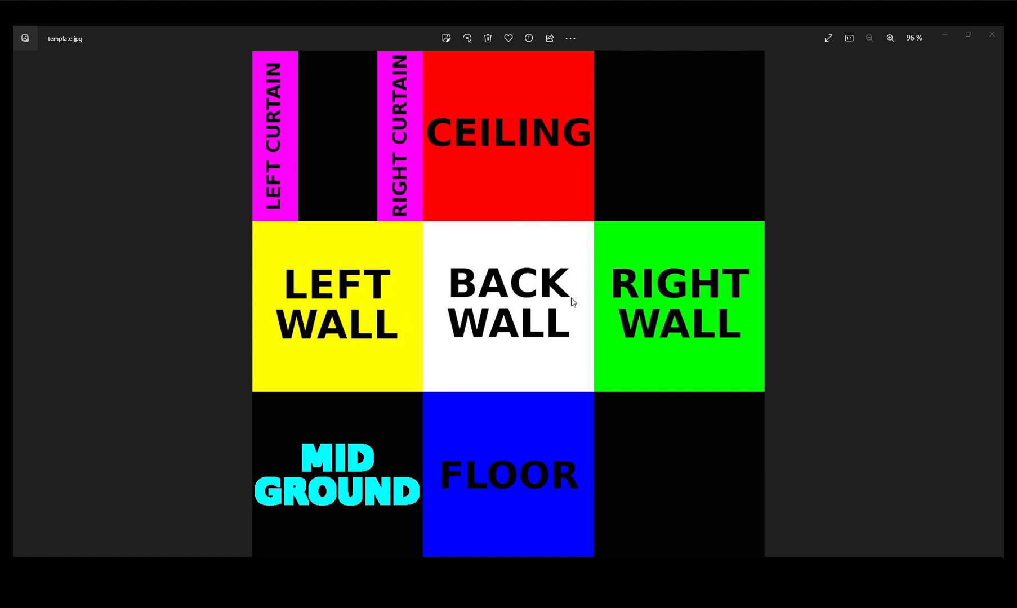
mouse_move(509, 303)
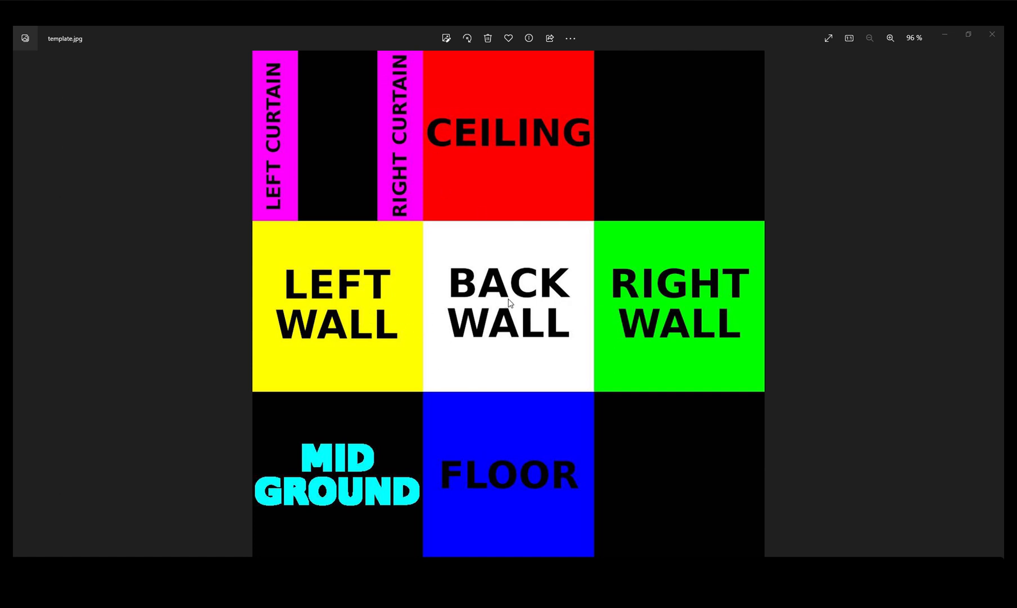
mouse_move(505, 480)
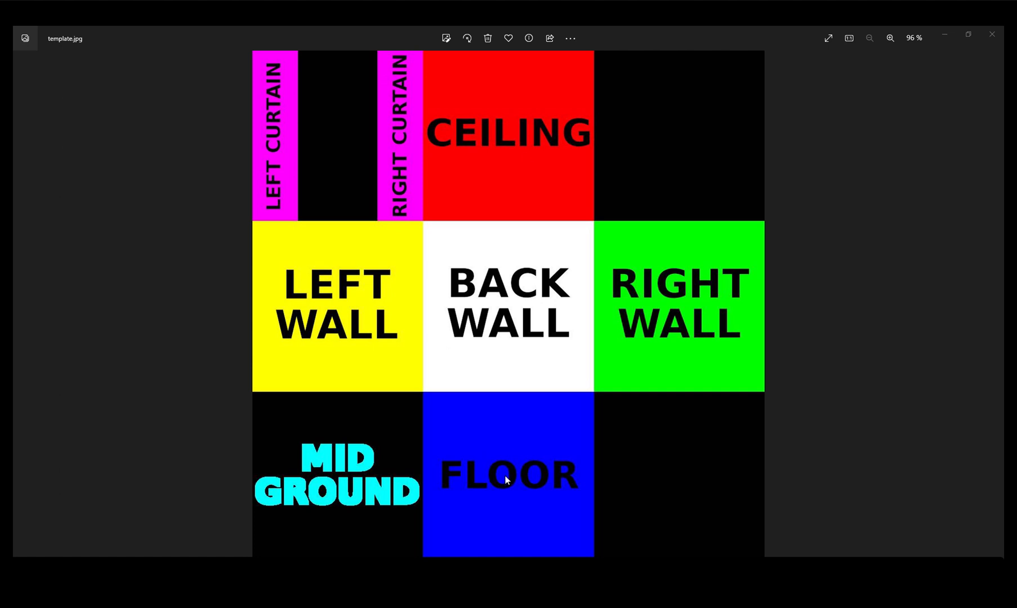
mouse_move(356, 517)
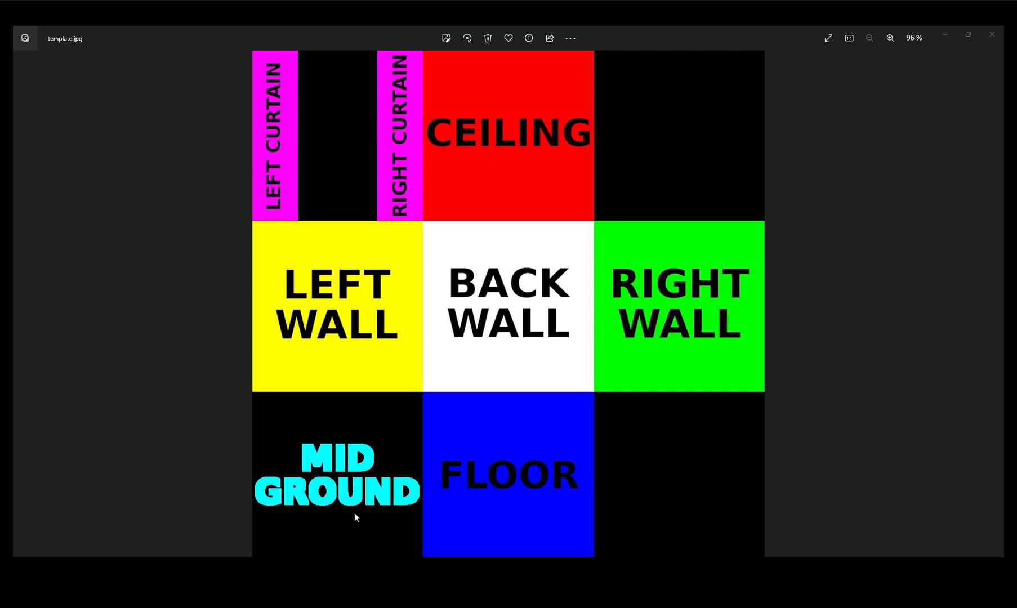
mouse_move(608, 219)
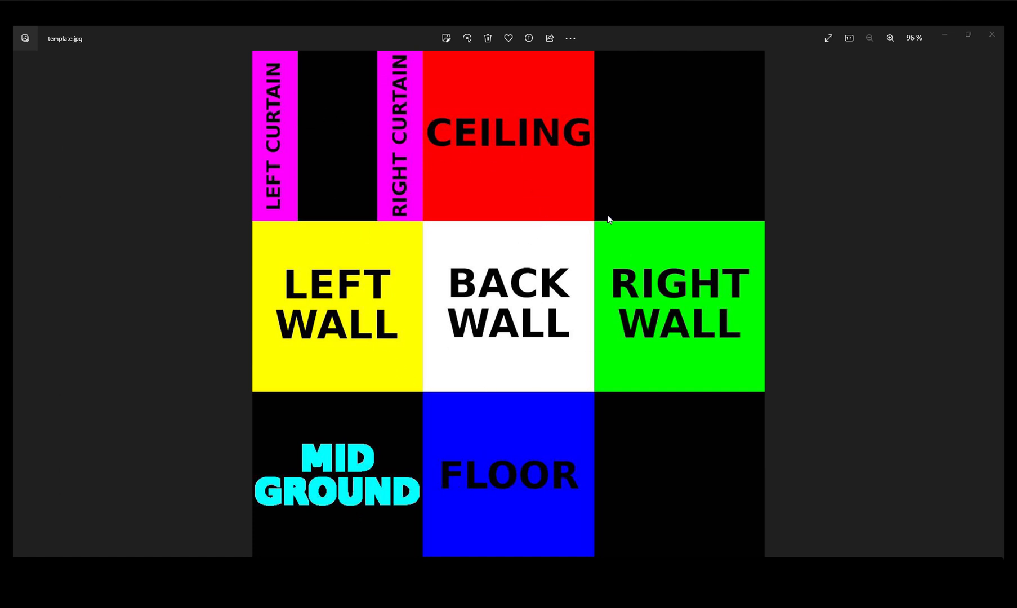
mouse_move(553, 333)
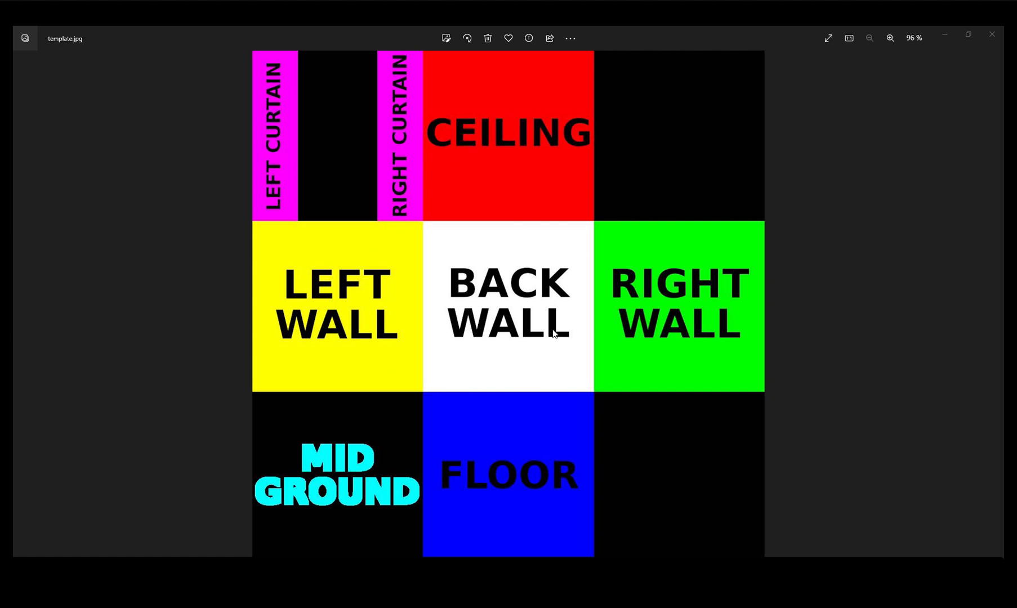
mouse_move(943, 35)
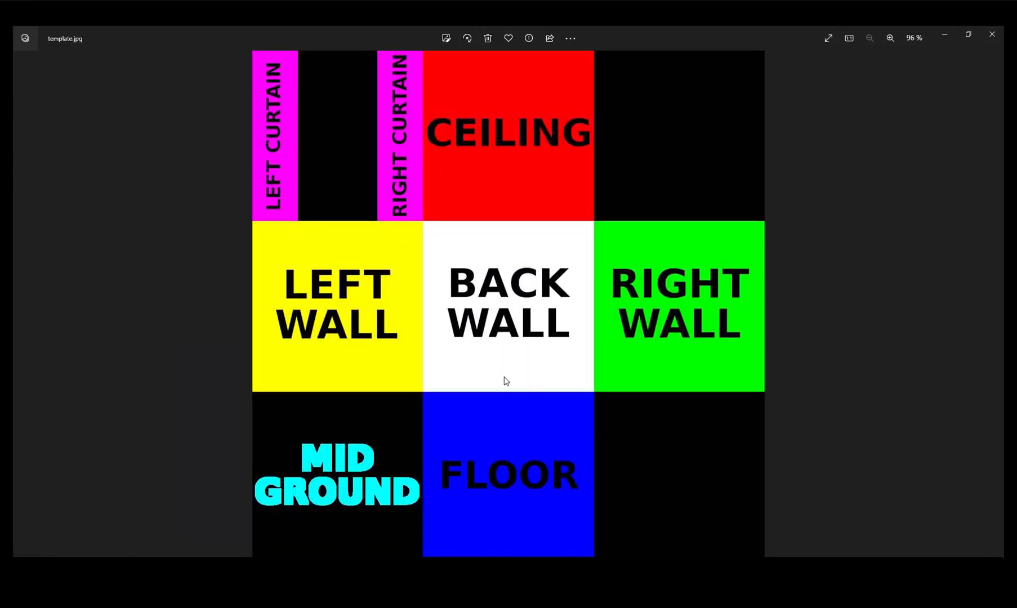
mouse_move(536, 390)
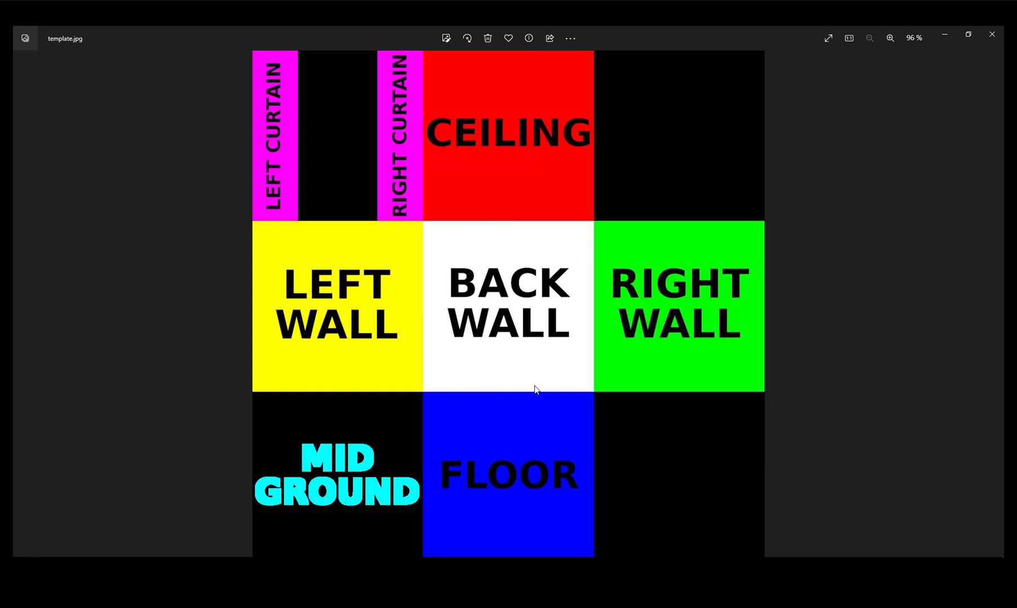
mouse_move(811, 321)
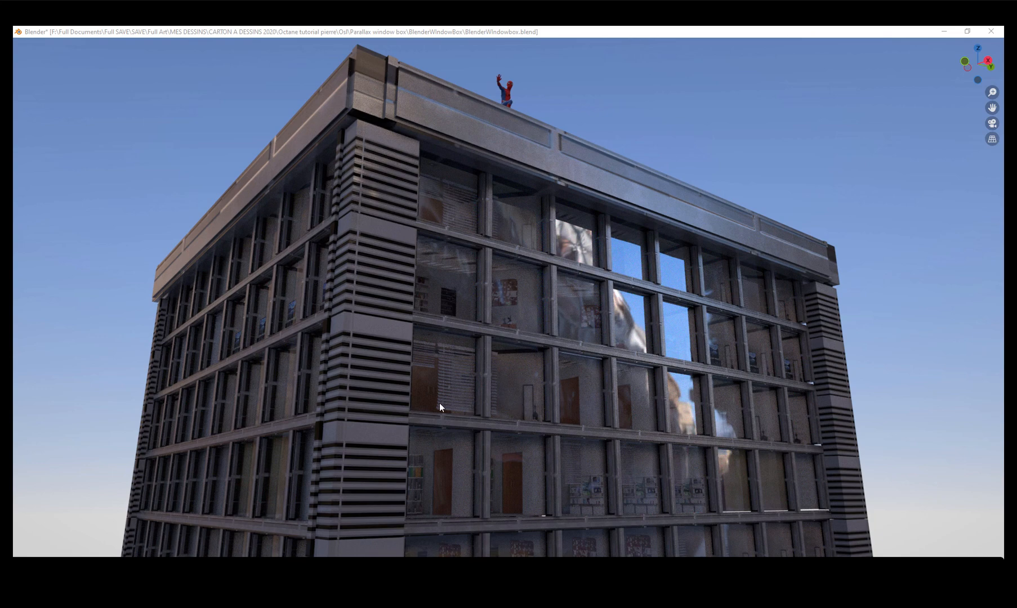
mouse_move(328, 214)
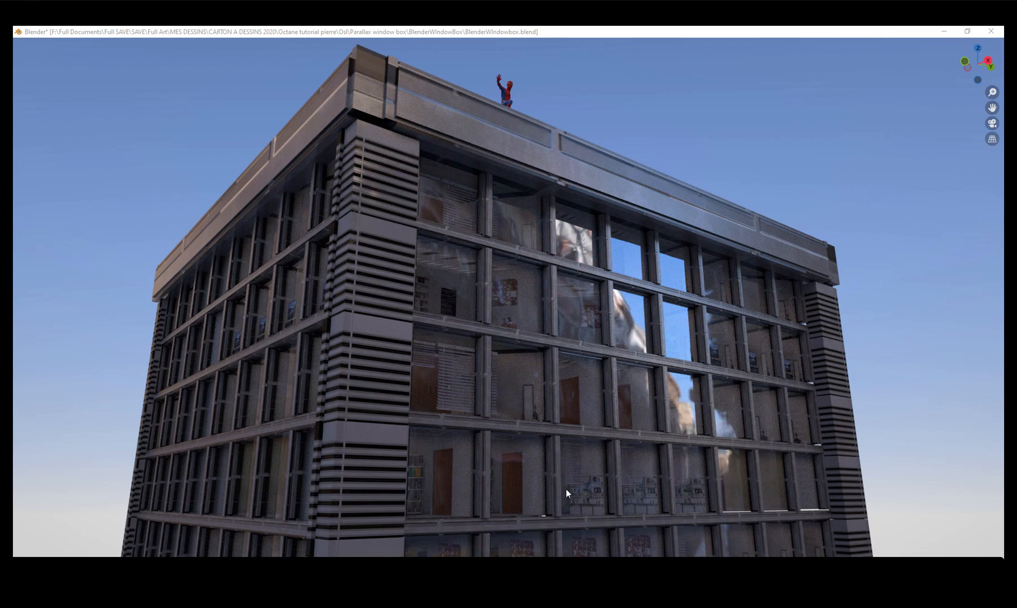
mouse_move(384, 371)
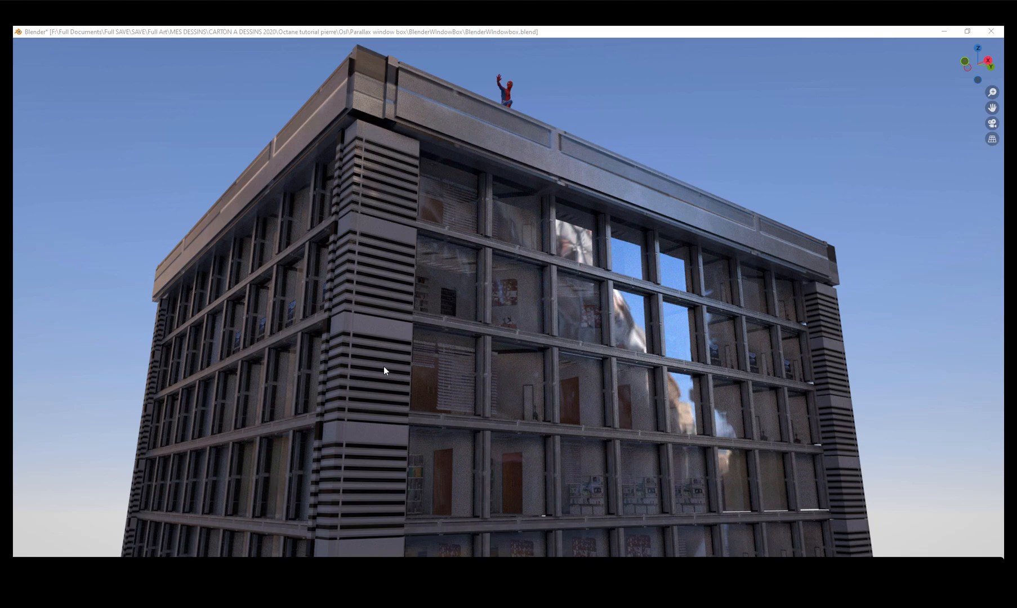